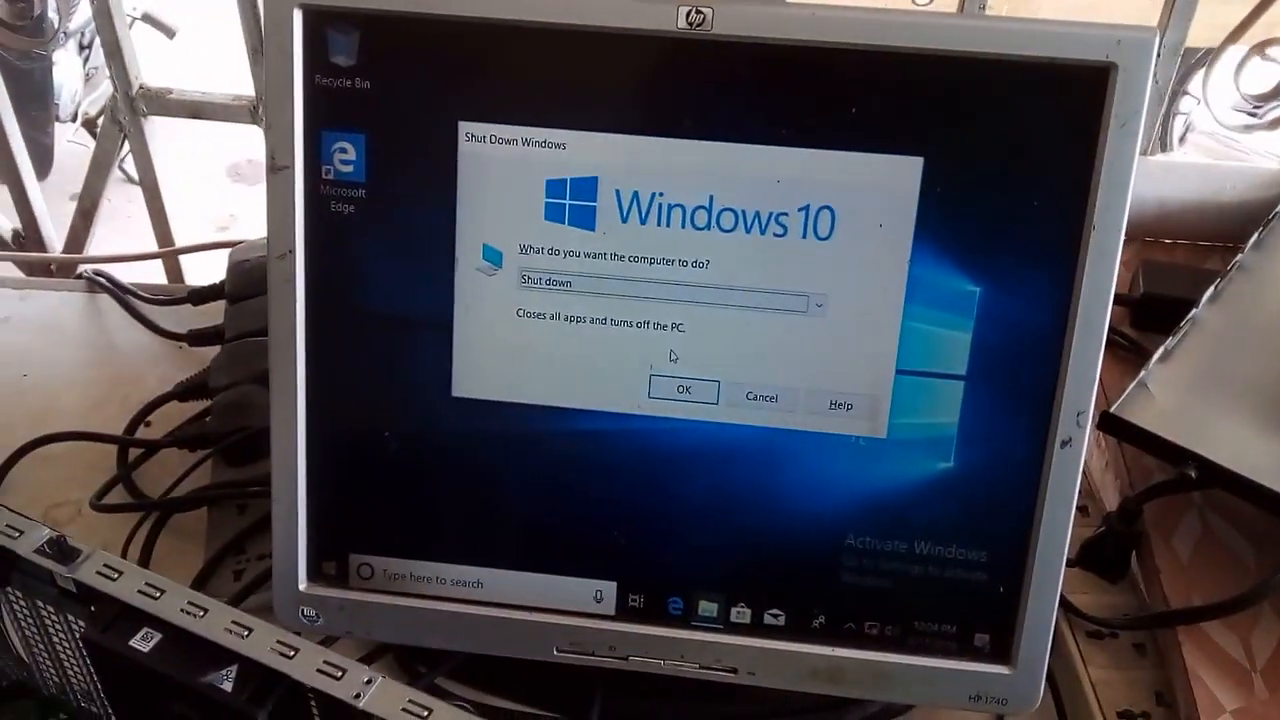
- Confirm the Shut down option with OK in the Shut Down Windows dialog
click(760, 396)
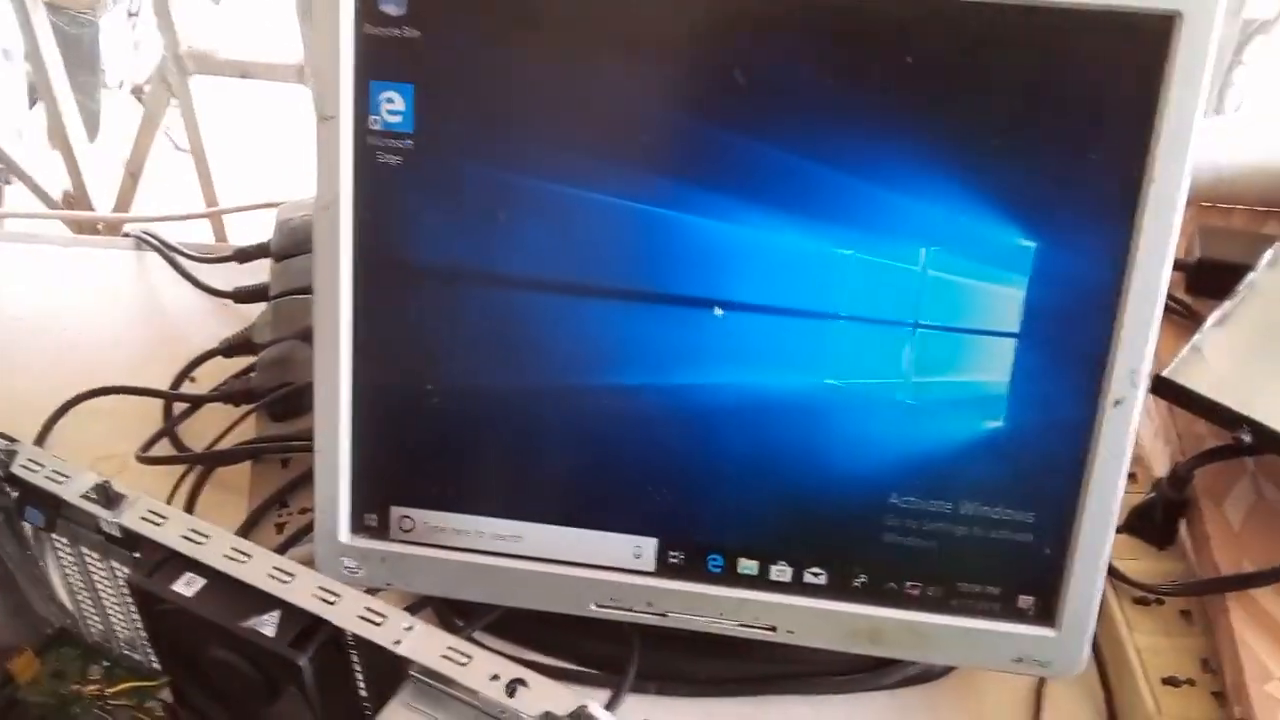